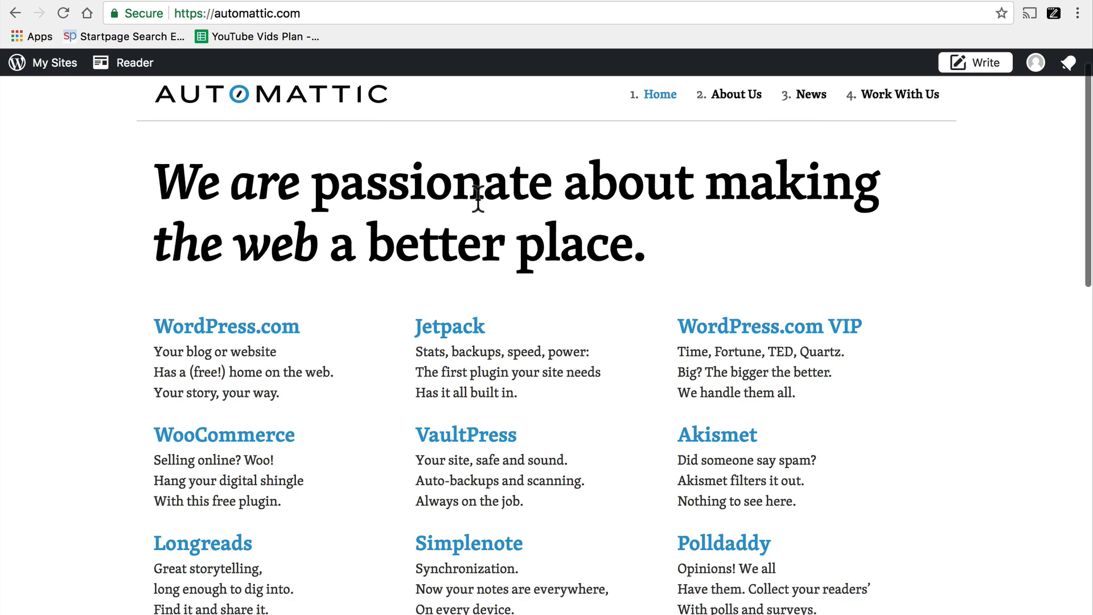
- Scroll down through the Jetpack page in WordPress admin
{"action": "scroll", "scroll_direction": "down", "scroll_amount": 3}
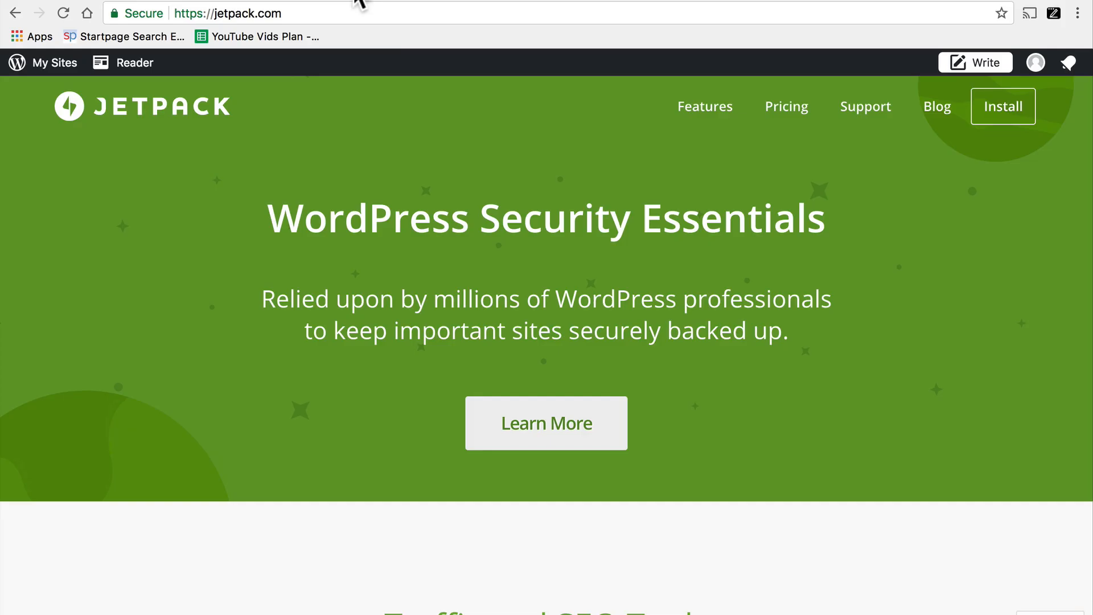
{"action": "mouse_move", "coordinate": [766, 261]}
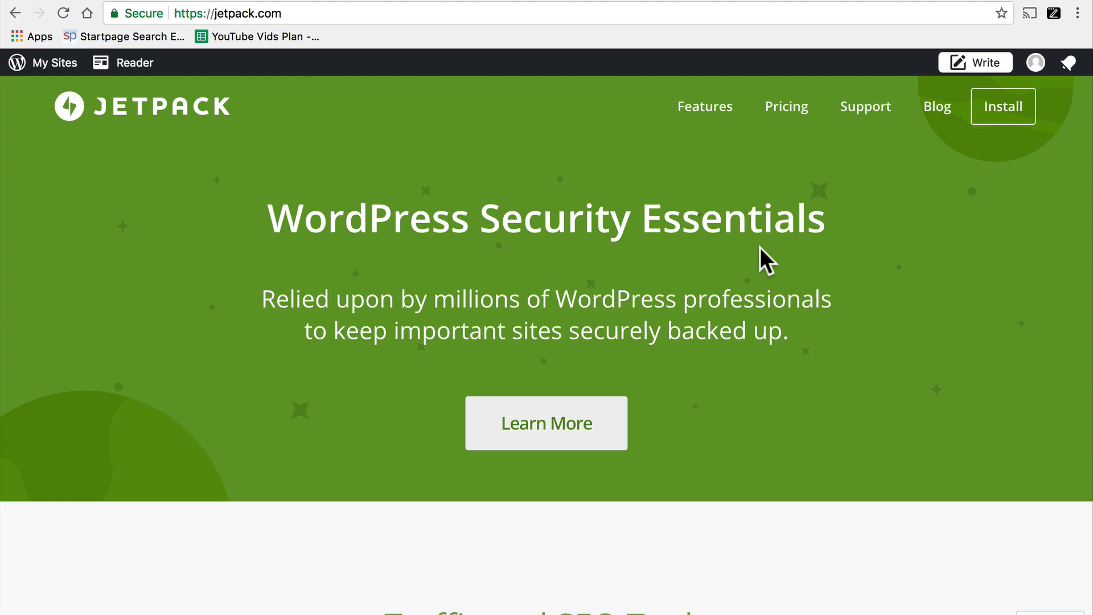
{"action": "scroll", "scroll_direction": "down", "scroll_amount": 3}
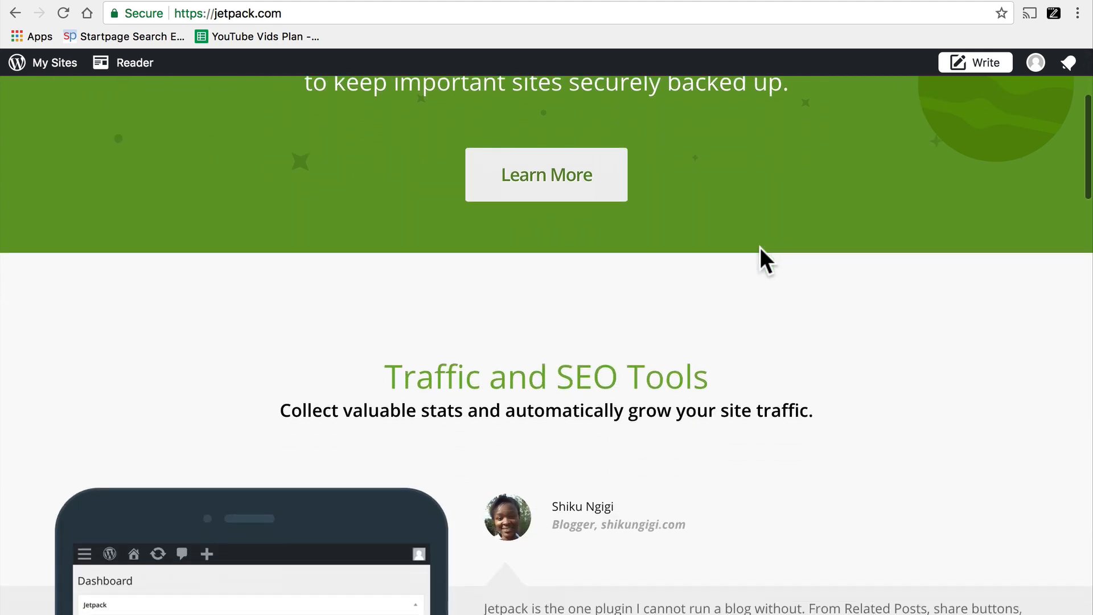
{"action": "scroll", "scroll_direction": "down", "scroll_amount": 3}
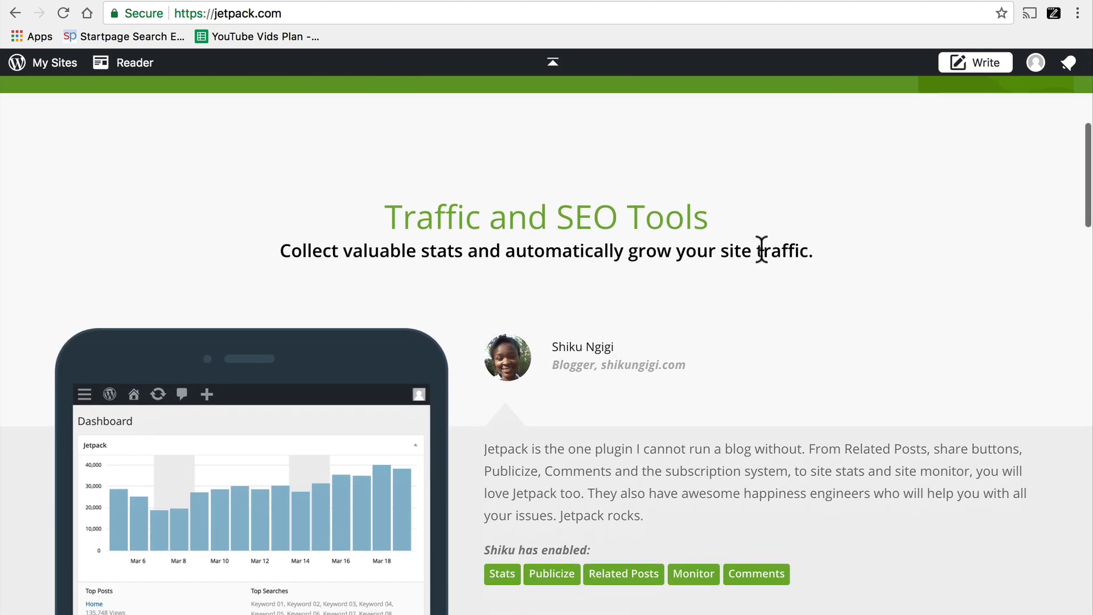
{"action": "scroll", "scroll_direction": "down", "scroll_amount": 3}
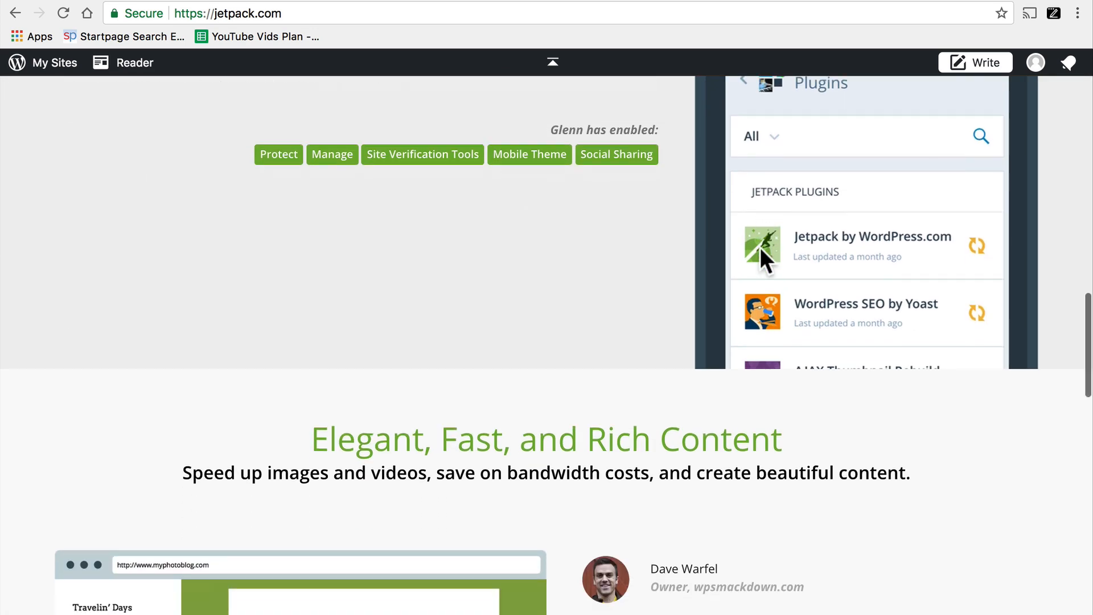
{"action": "scroll", "scroll_direction": "down", "scroll_amount": 3}
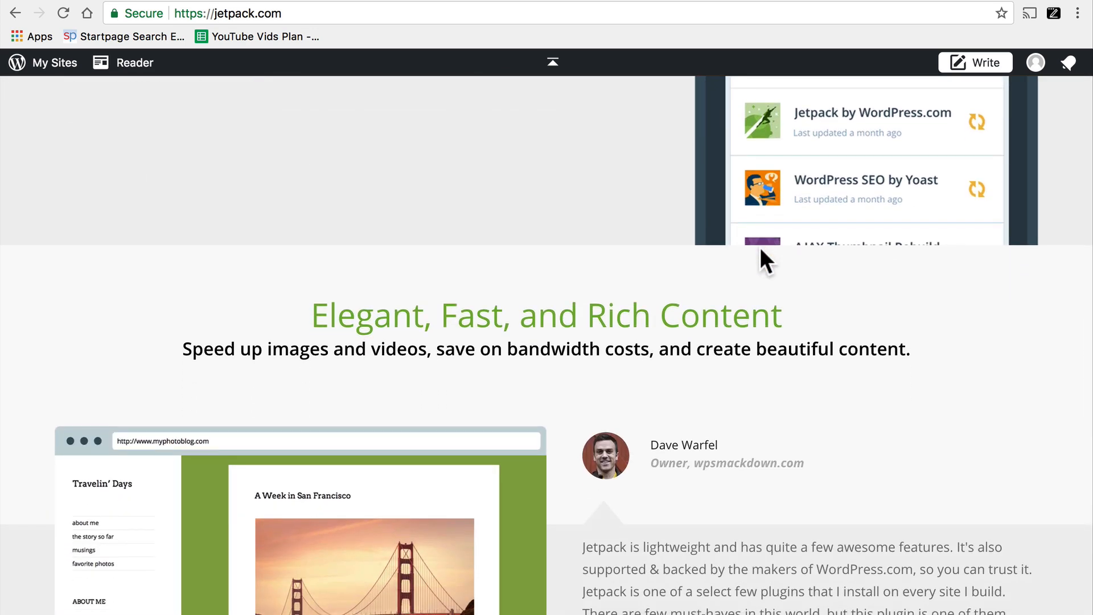
{"action": "scroll", "scroll_direction": "down", "scroll_amount": 3}
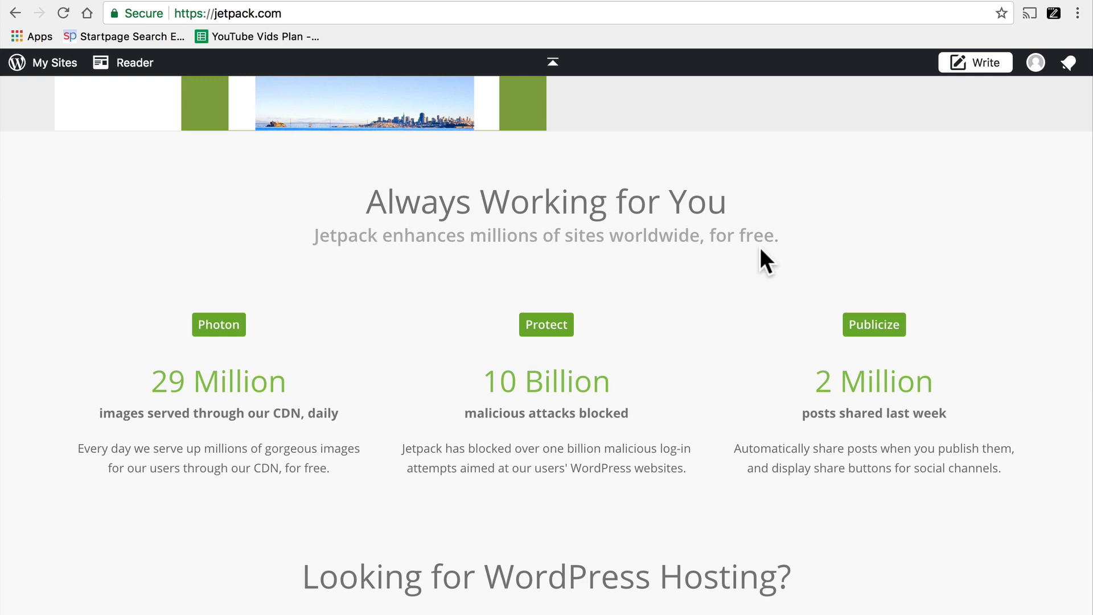
{"action": "mouse_move", "coordinate": [755, 195]}
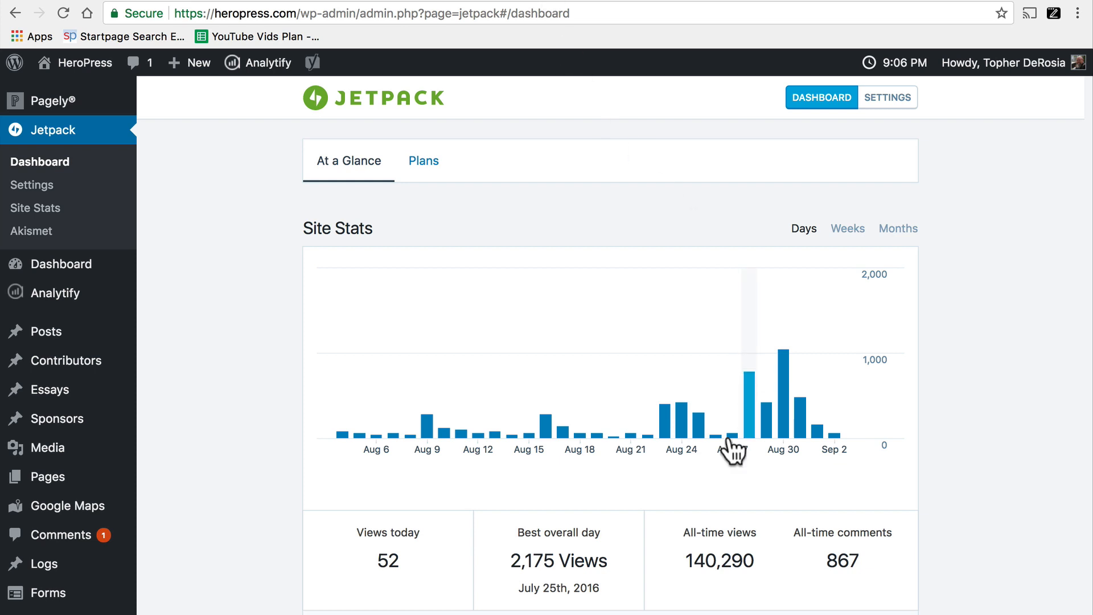
{"action": "mouse_move", "coordinate": [892, 415]}
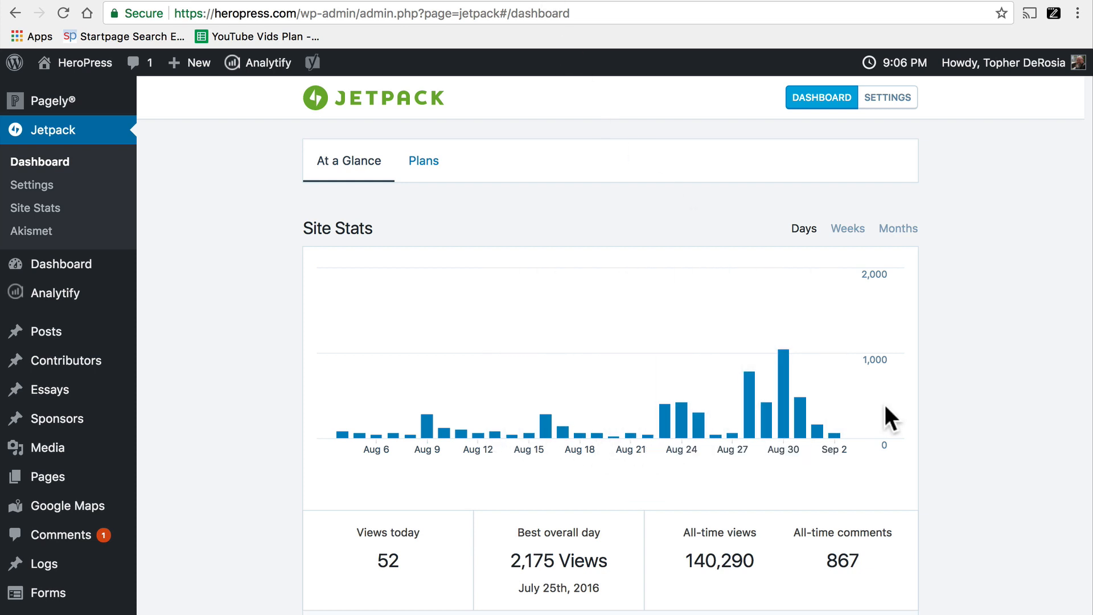
{"action": "scroll", "scroll_direction": "down", "scroll_amount": 3}
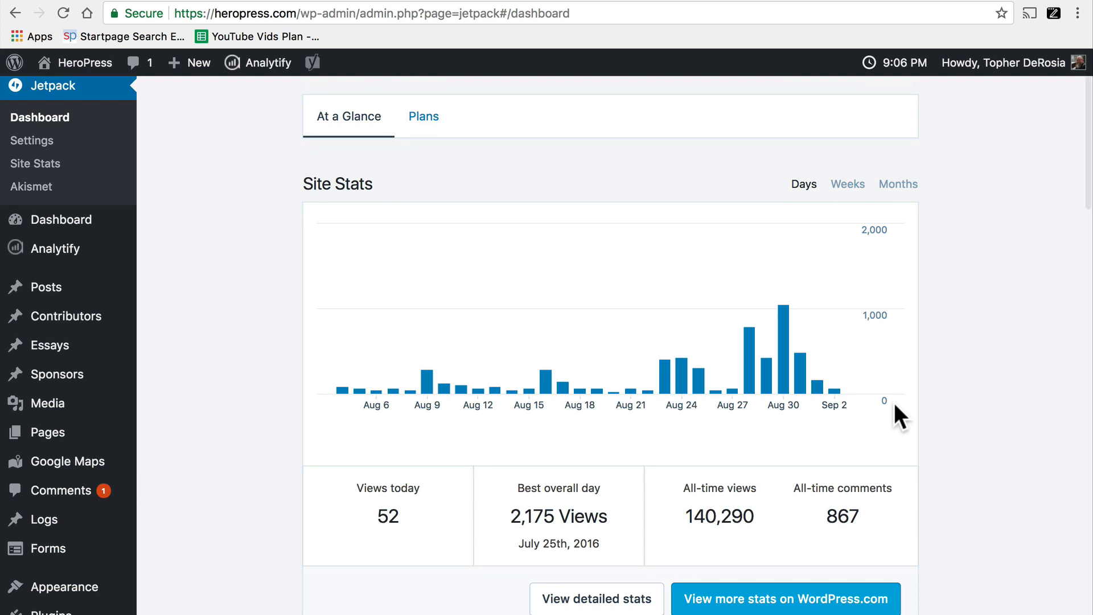
{"action": "scroll", "scroll_direction": "down", "scroll_amount": 3}
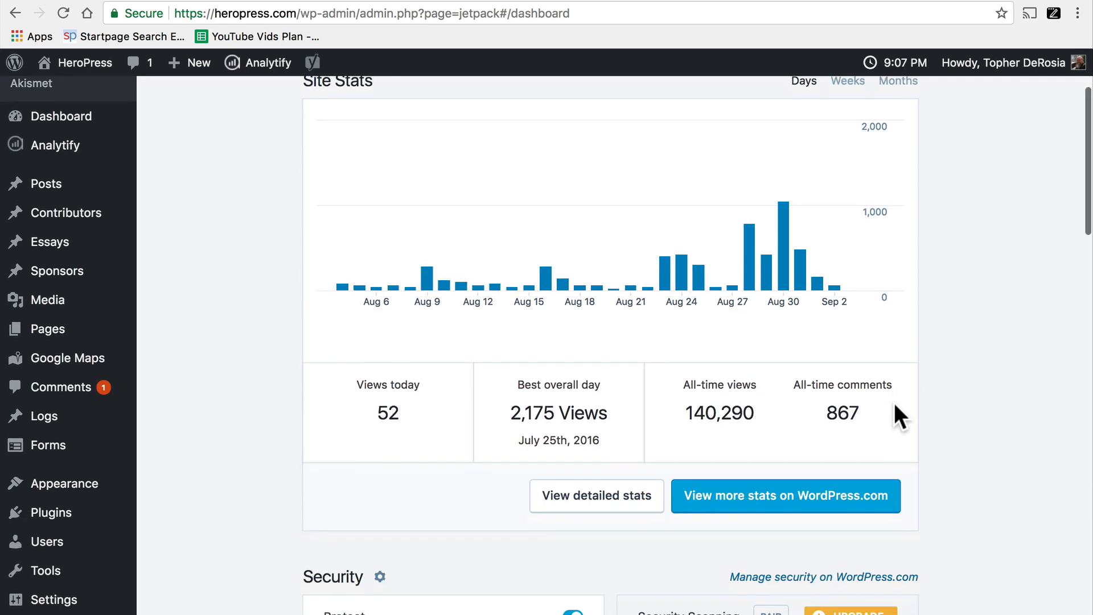
{"action": "scroll", "scroll_direction": "down", "scroll_amount": 3}
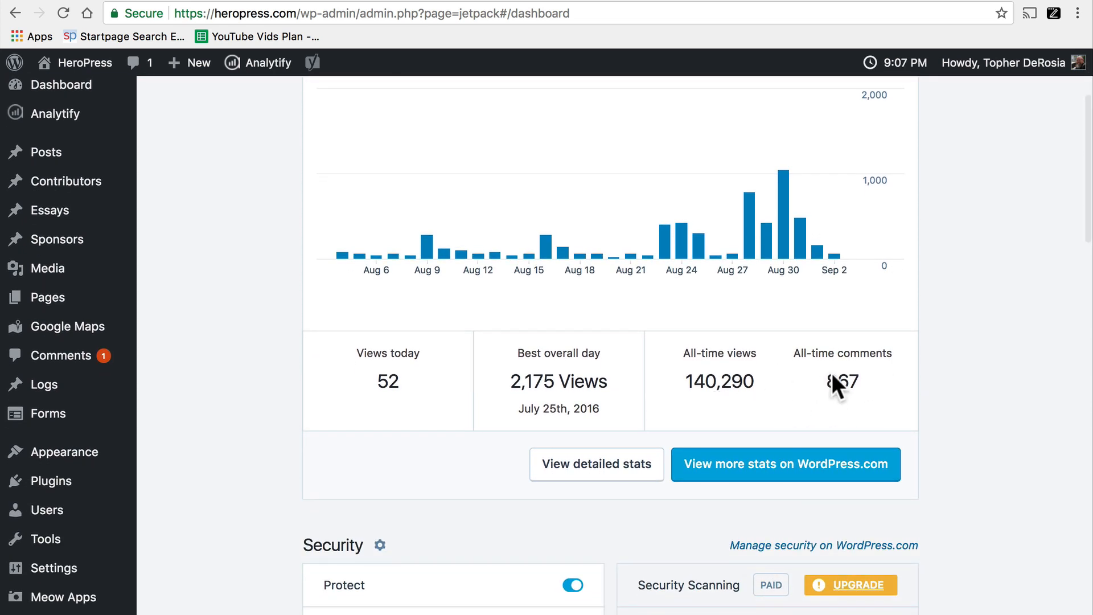
{"action": "scroll", "scroll_direction": "down", "scroll_amount": 3}
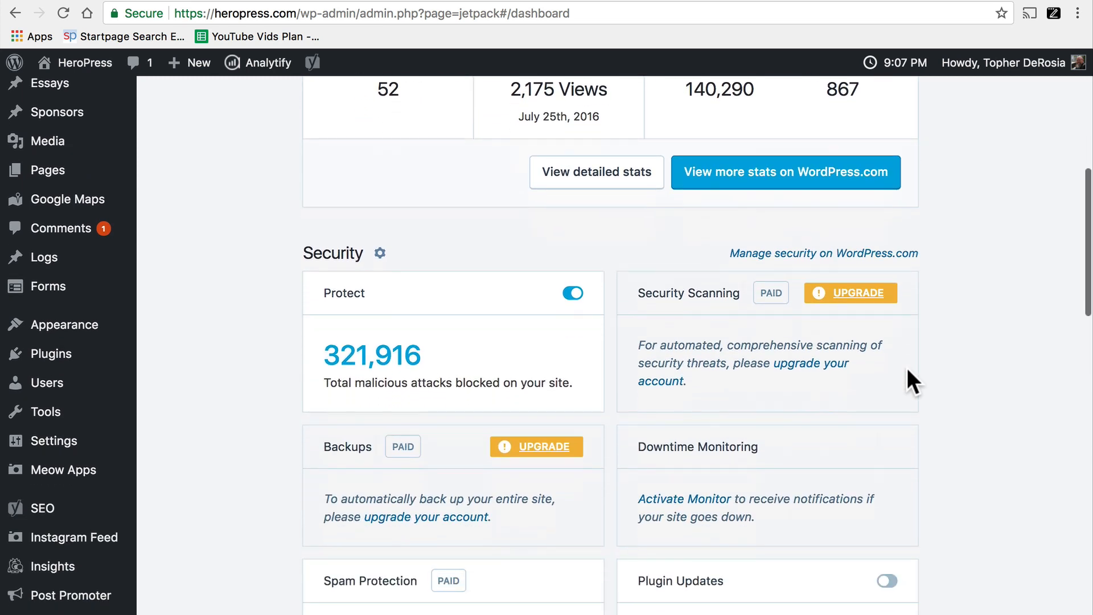
{"action": "scroll", "scroll_direction": "down", "scroll_amount": 3}
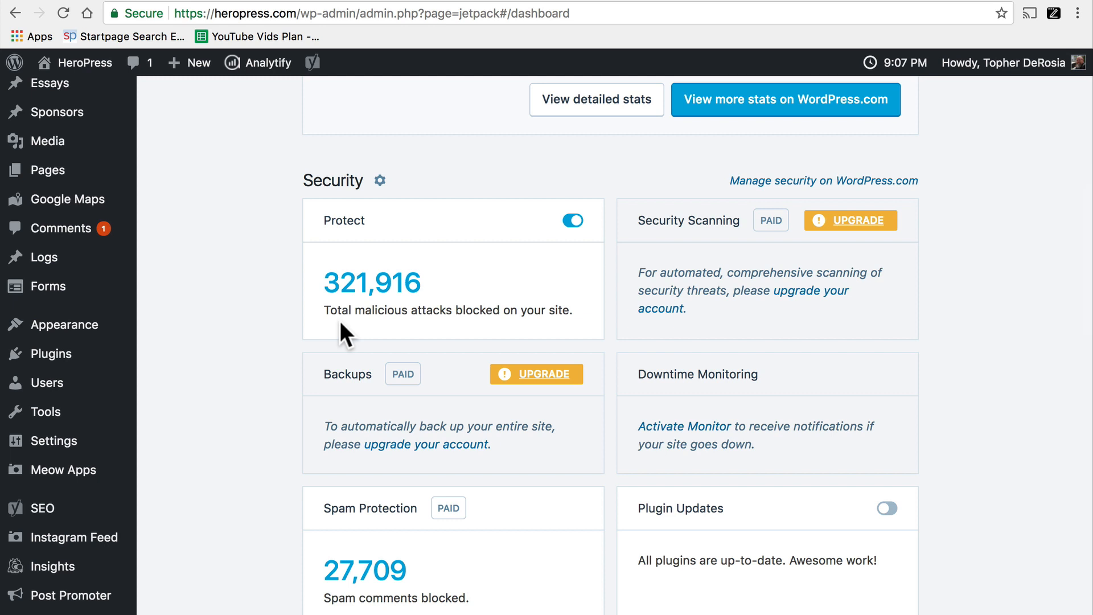
{"action": "mouse_move", "coordinate": [338, 599]}
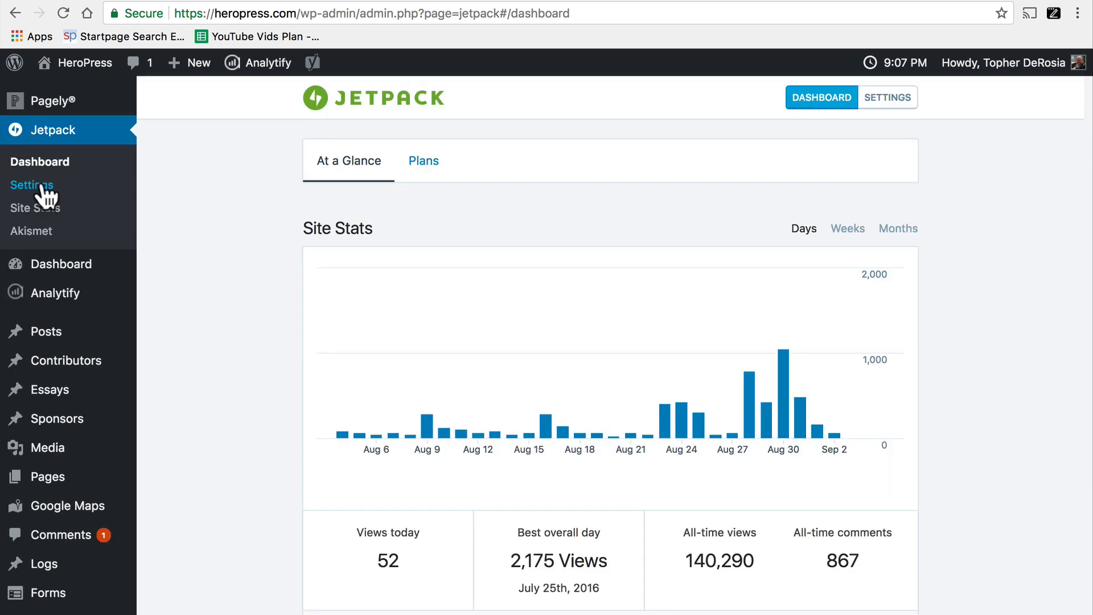
- Open Jetpack Settings and scroll the Writing tab to the composing and media options
{"action": "left_click", "coordinate": [32, 184]}
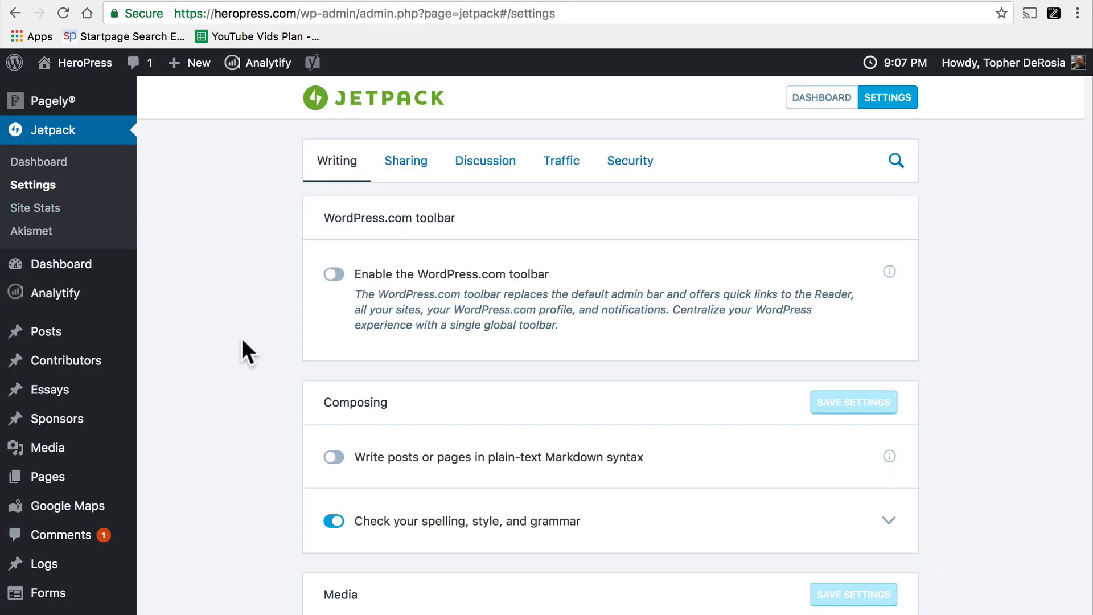
{"action": "scroll", "scroll_direction": "down", "scroll_amount": 3}
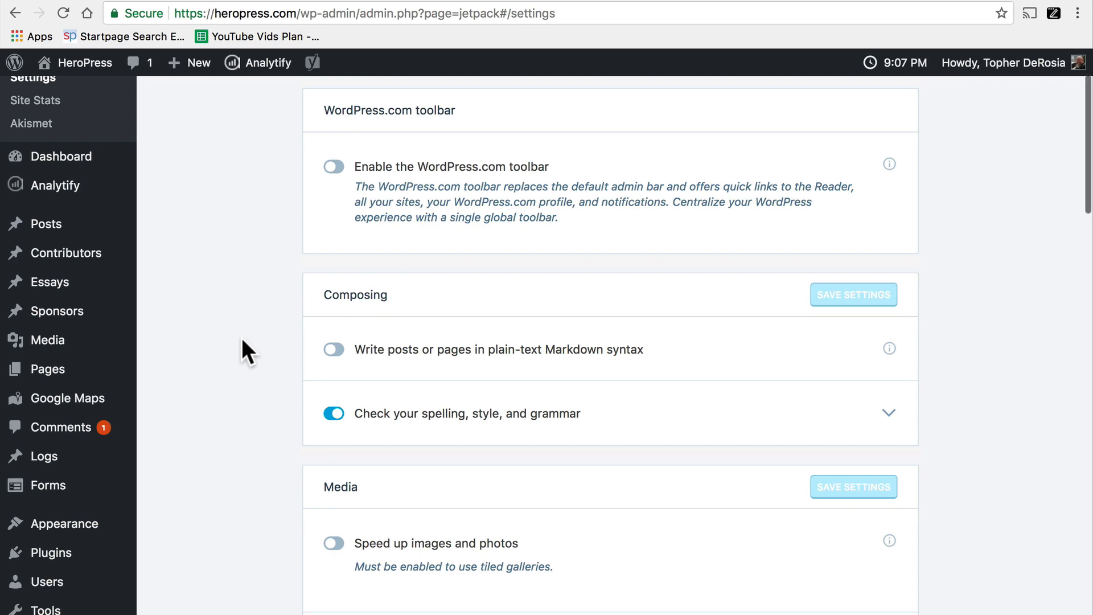
{"action": "scroll", "scroll_direction": "down", "scroll_amount": 3}
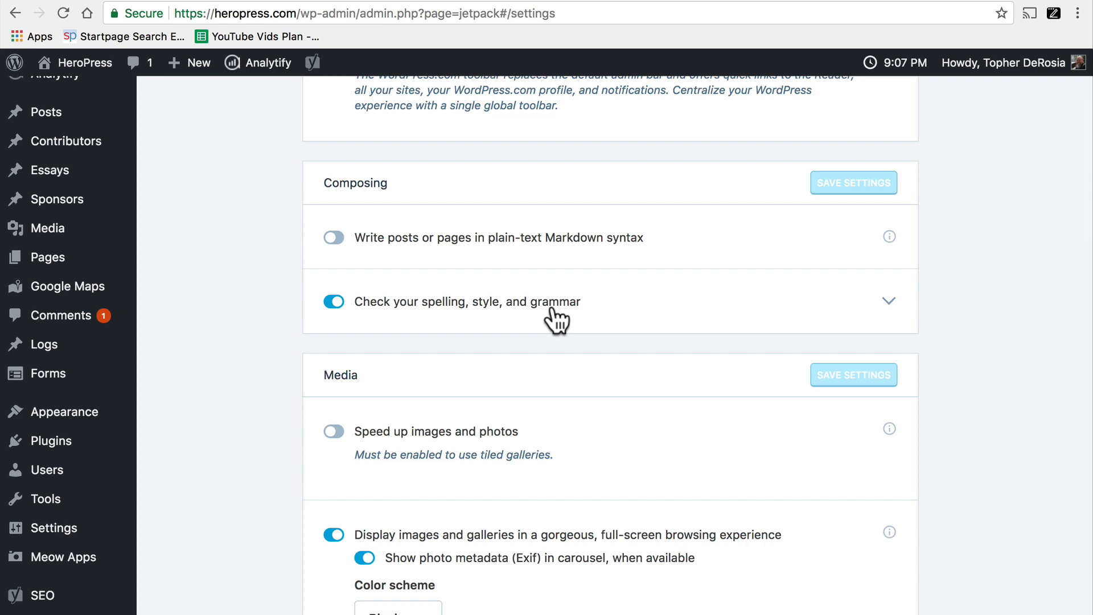
{"action": "scroll", "scroll_direction": "down", "scroll_amount": 3}
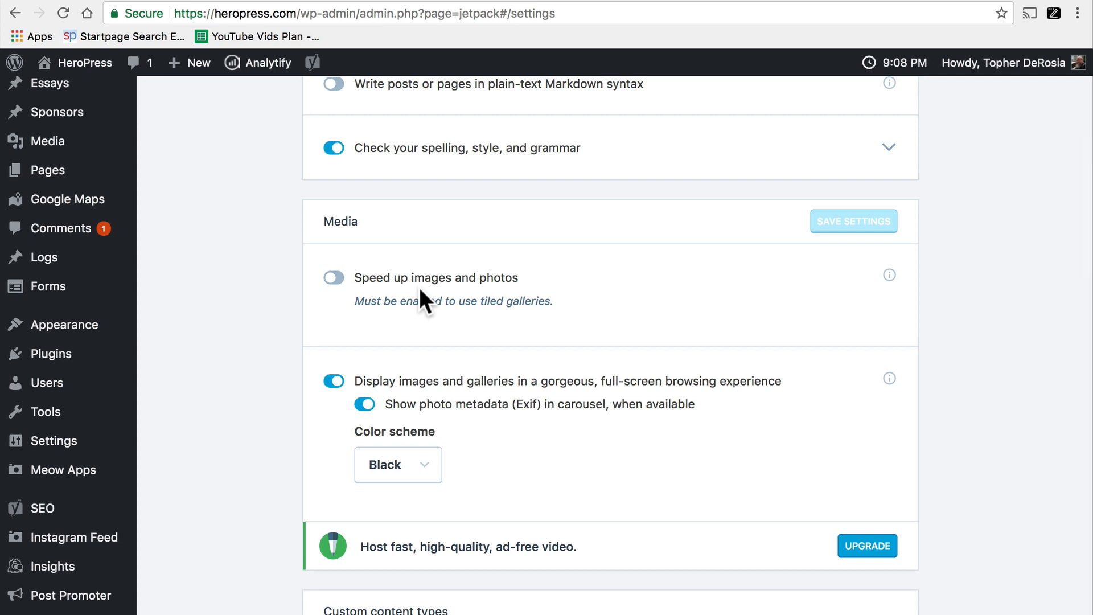
- View the Sharing tab, then scroll through the Discussion tab's comment options
{"action": "left_click", "coordinate": [407, 160]}
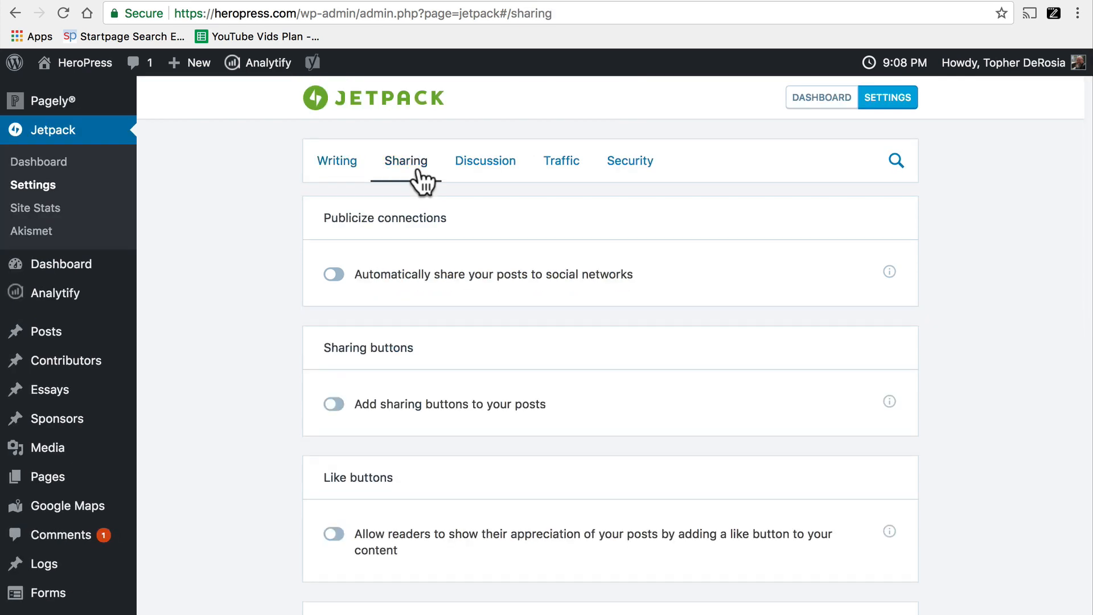
{"action": "mouse_move", "coordinate": [478, 380]}
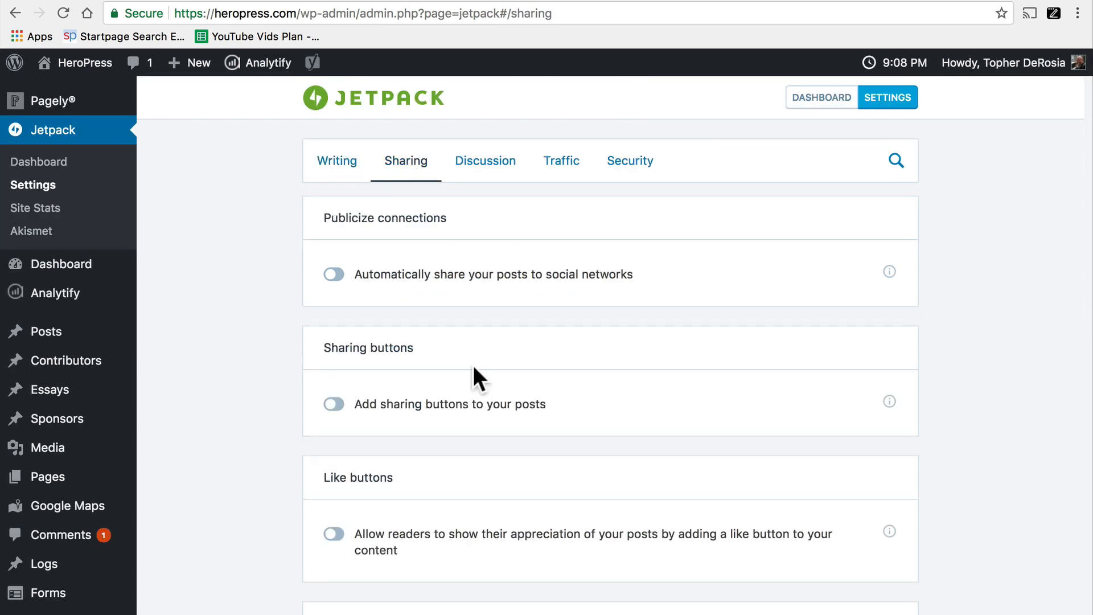
{"action": "mouse_move", "coordinate": [551, 346]}
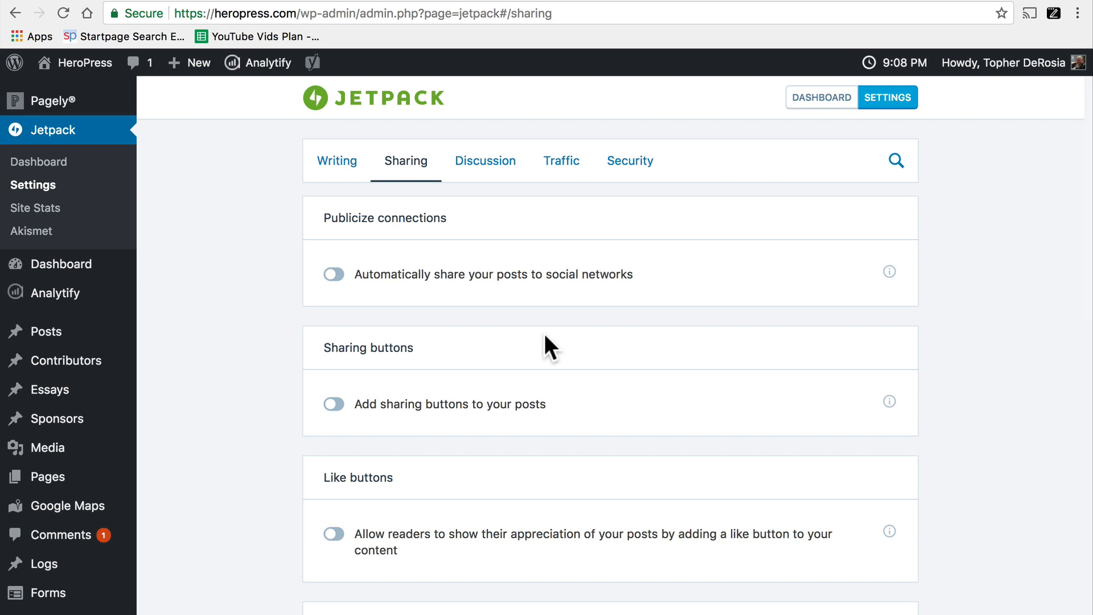
{"action": "mouse_move", "coordinate": [436, 300]}
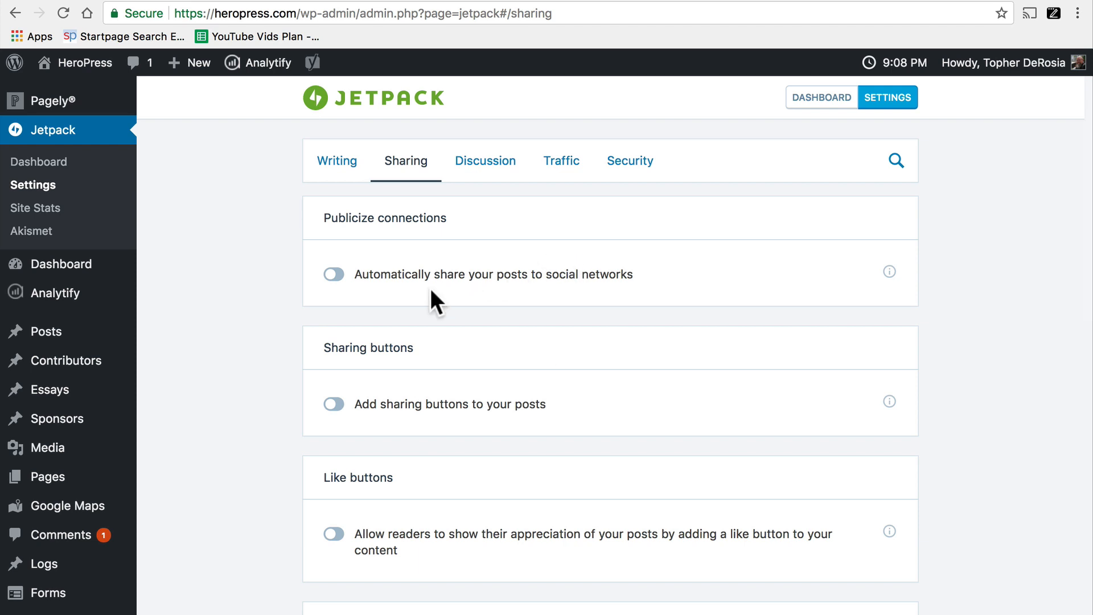
{"action": "mouse_move", "coordinate": [478, 232]}
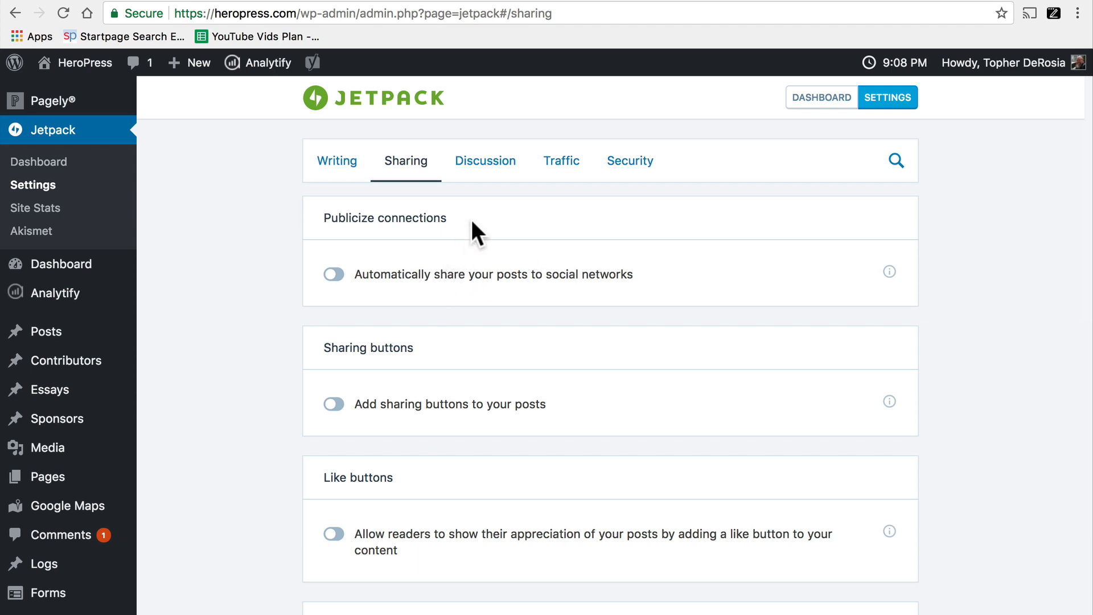
{"action": "left_click", "coordinate": [485, 160]}
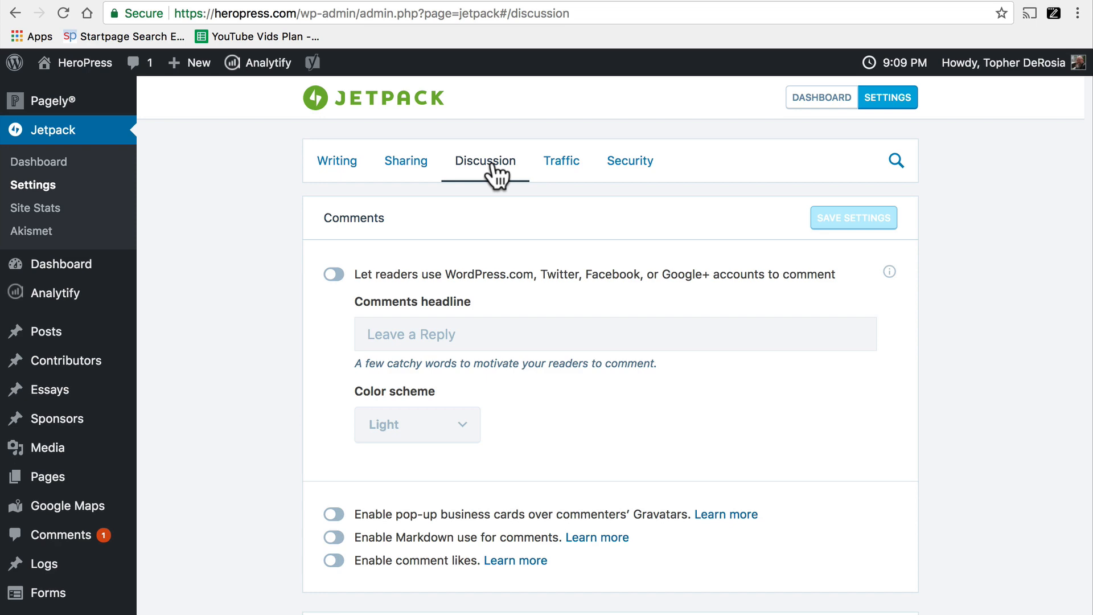
{"action": "scroll", "scroll_direction": "down", "scroll_amount": 3}
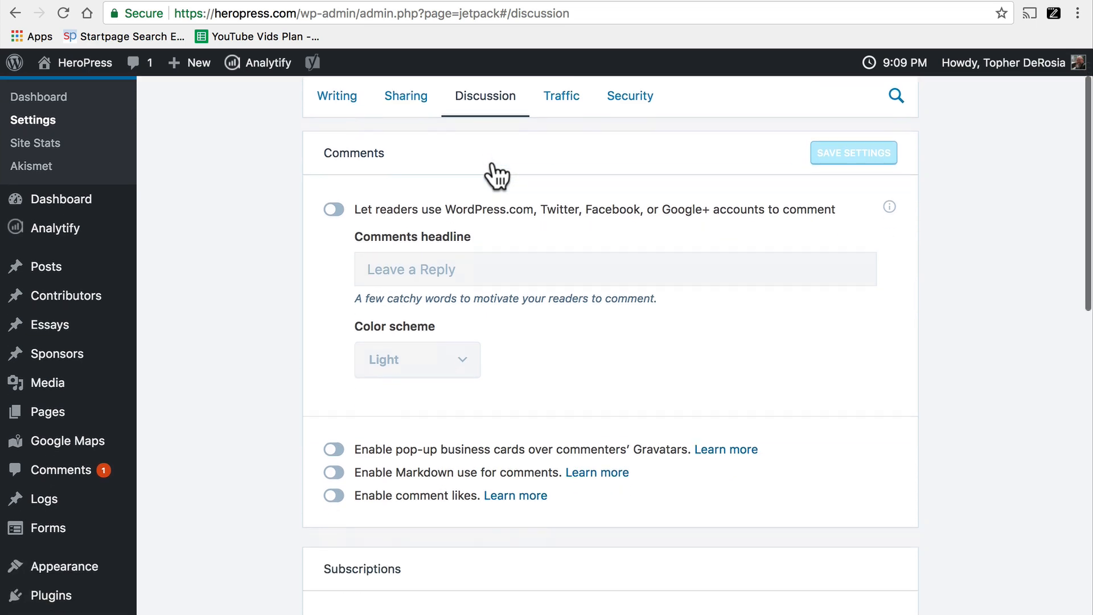
{"action": "scroll", "scroll_direction": "down", "scroll_amount": 3}
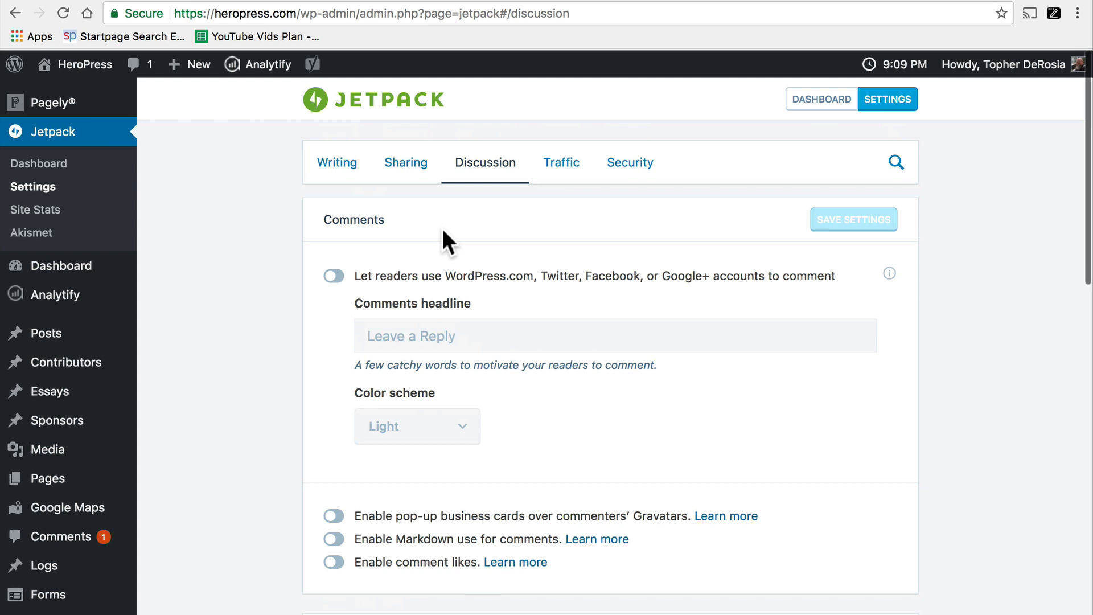
- Scroll through the Traffic tab's stats, related-posts and sitemap options, then switch to Security
{"action": "left_click", "coordinate": [560, 162]}
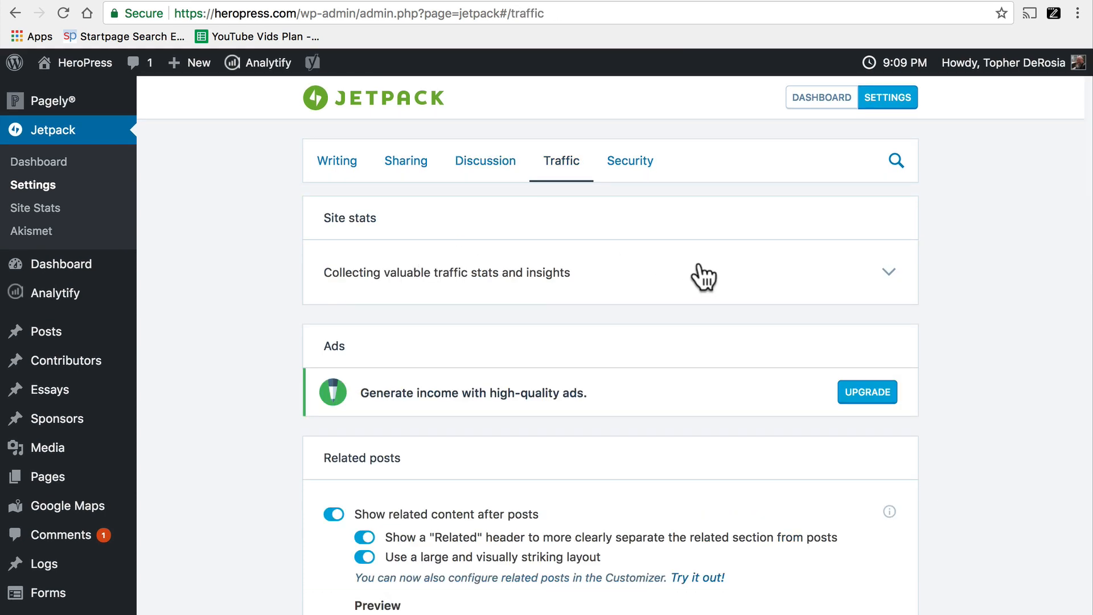
{"action": "scroll", "scroll_direction": "down", "scroll_amount": 3}
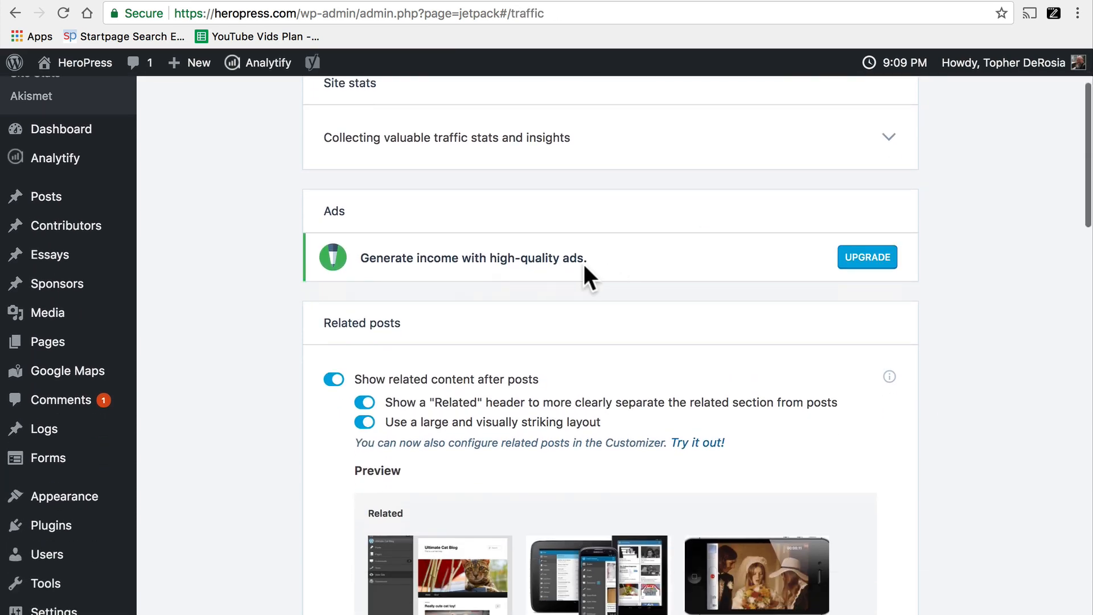
{"action": "mouse_move", "coordinate": [659, 279]}
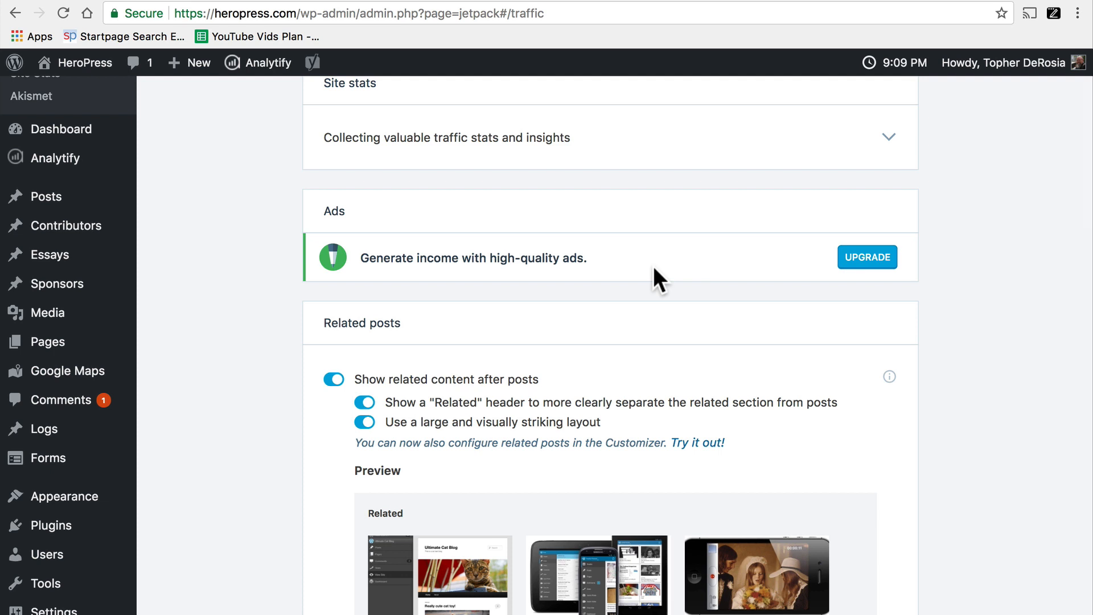
{"action": "scroll", "scroll_direction": "down", "scroll_amount": 3}
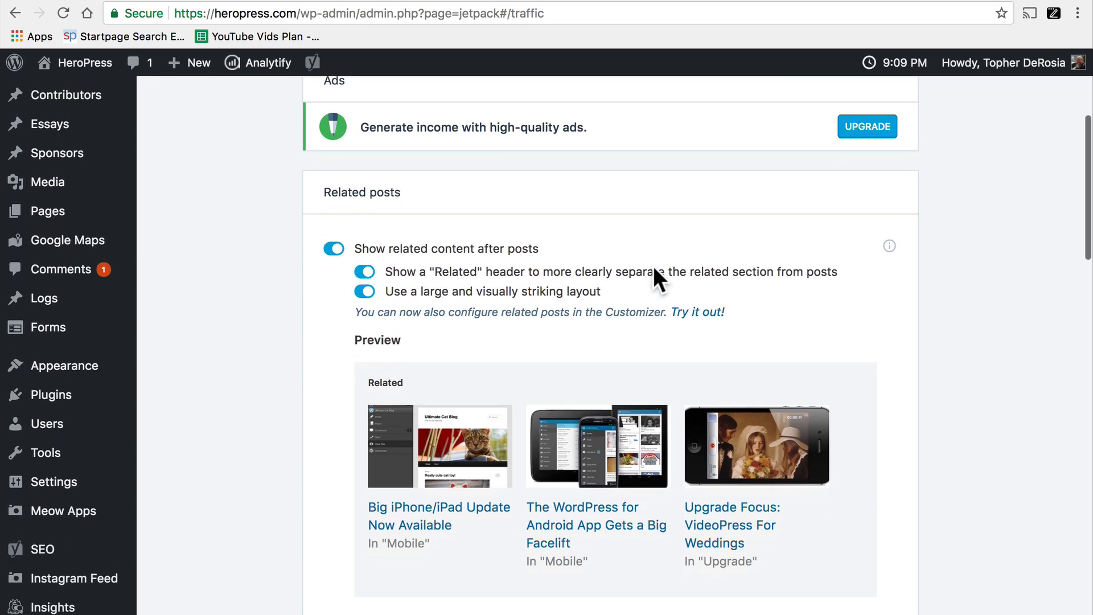
{"action": "scroll", "scroll_direction": "down", "scroll_amount": 3}
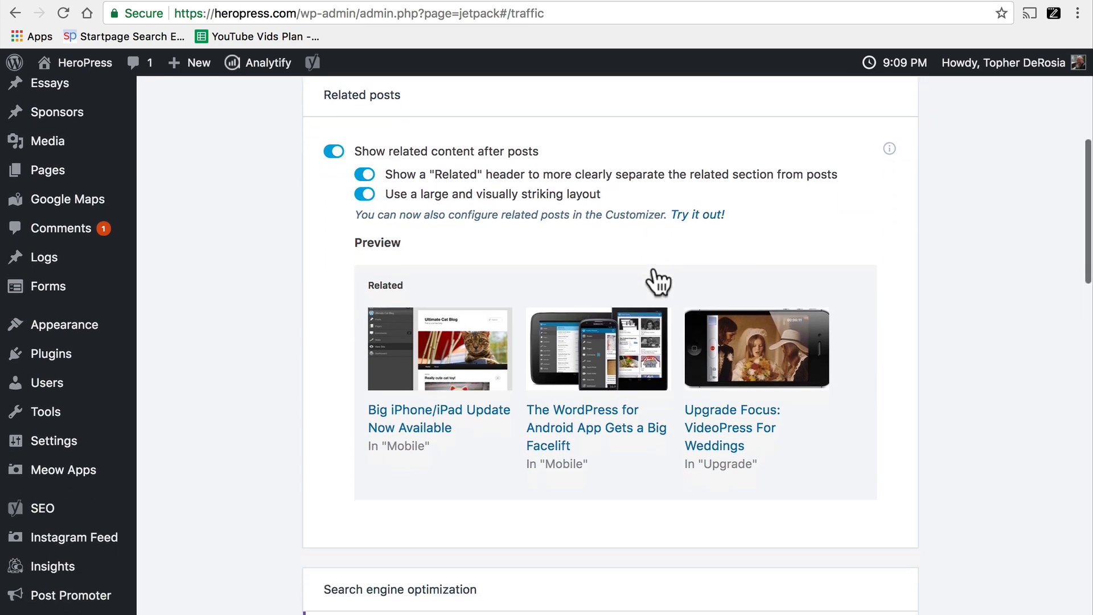
{"action": "scroll", "scroll_direction": "down", "scroll_amount": 3}
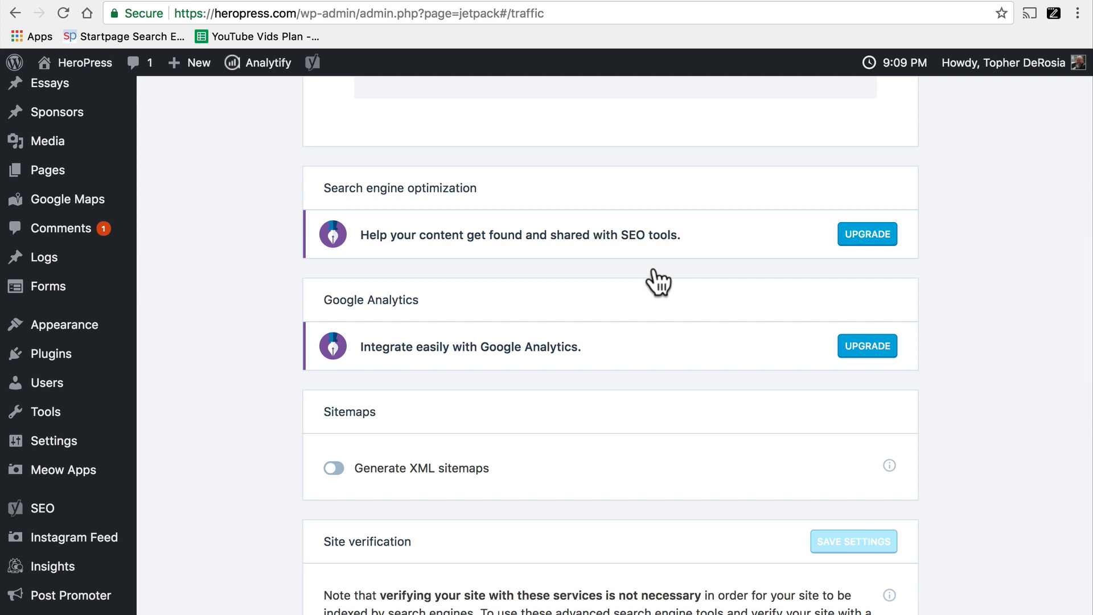
{"action": "mouse_move", "coordinate": [658, 279]}
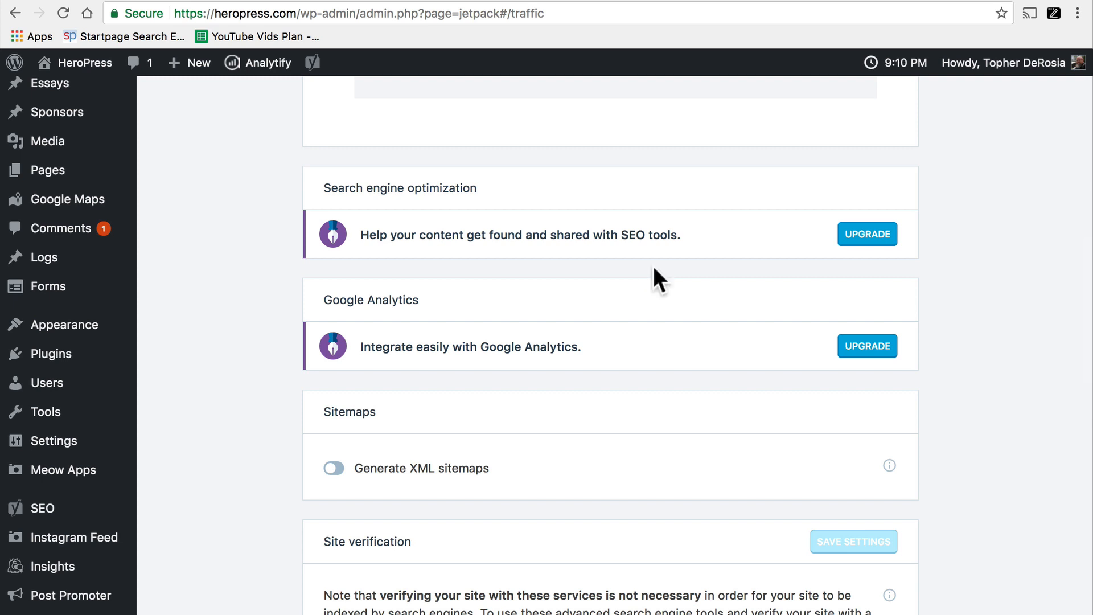
{"action": "left_click", "coordinate": [629, 161]}
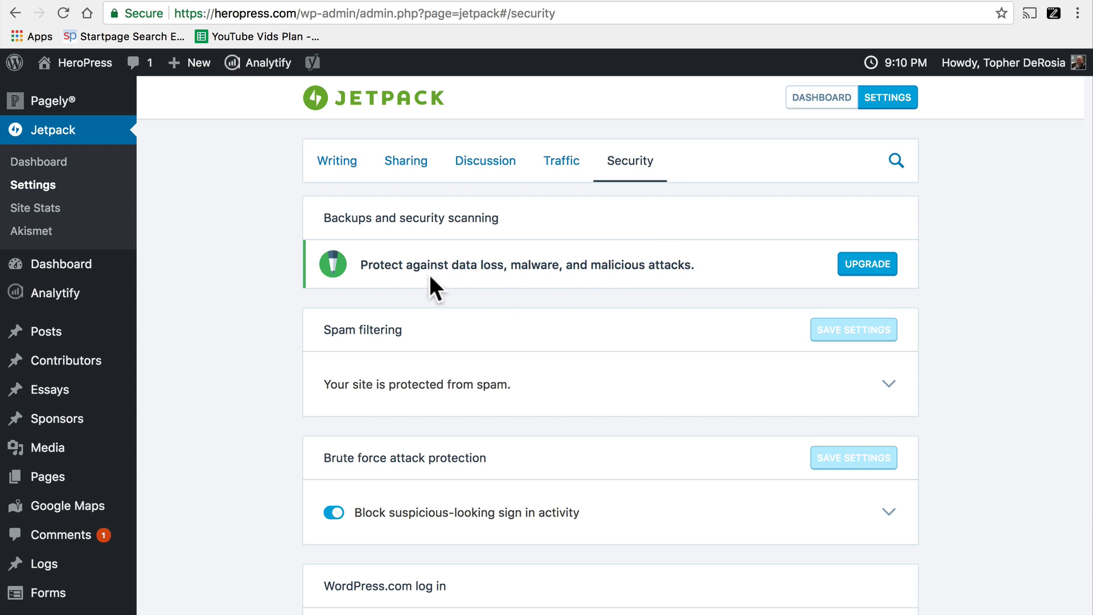
{"action": "mouse_move", "coordinate": [563, 379]}
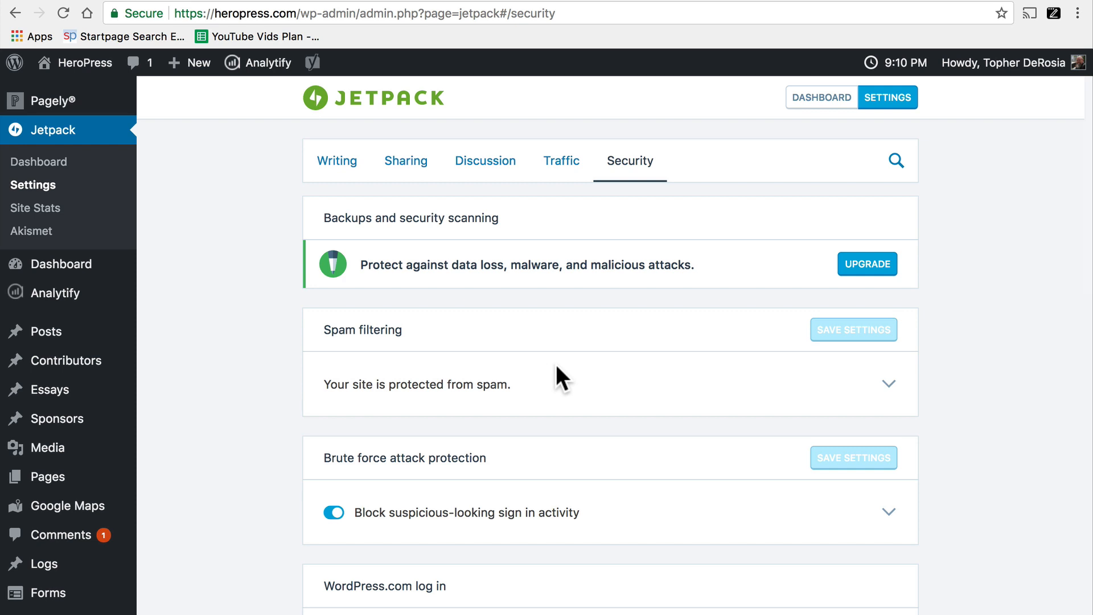
- Scroll past spam filtering, brute force protection and WordPress.com log in to the support section
{"action": "scroll", "scroll_direction": "down", "scroll_amount": 3}
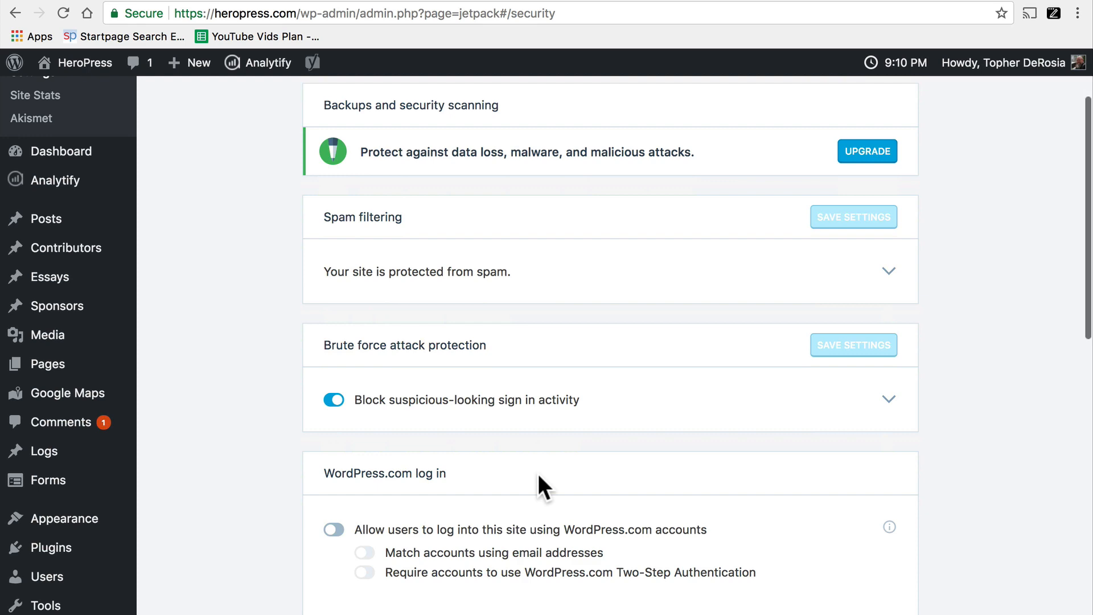
{"action": "scroll", "scroll_direction": "down", "scroll_amount": 3}
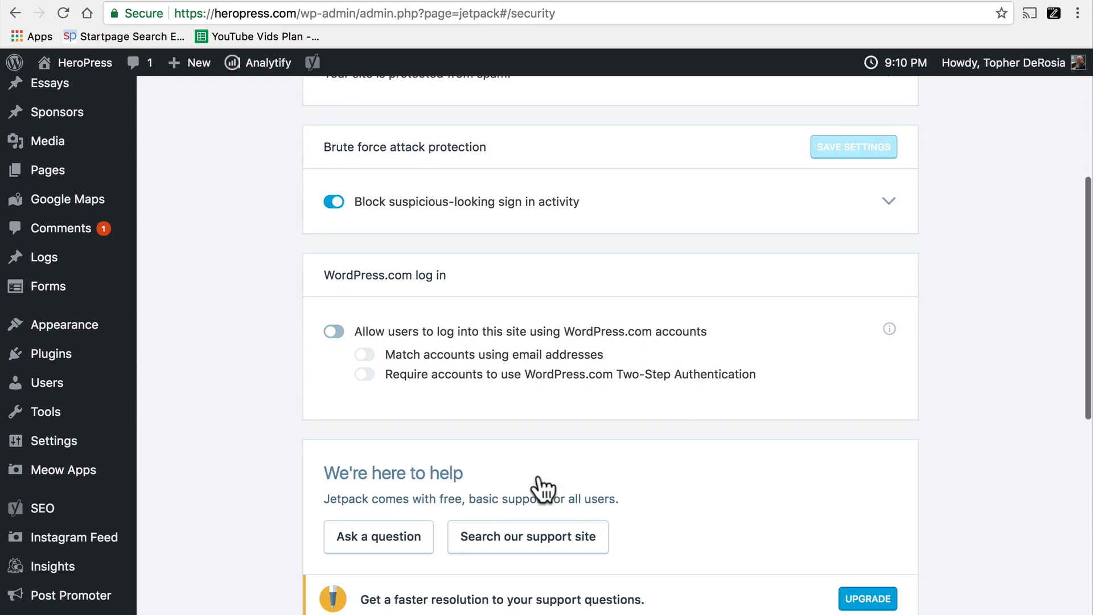
{"action": "mouse_move", "coordinate": [397, 393]}
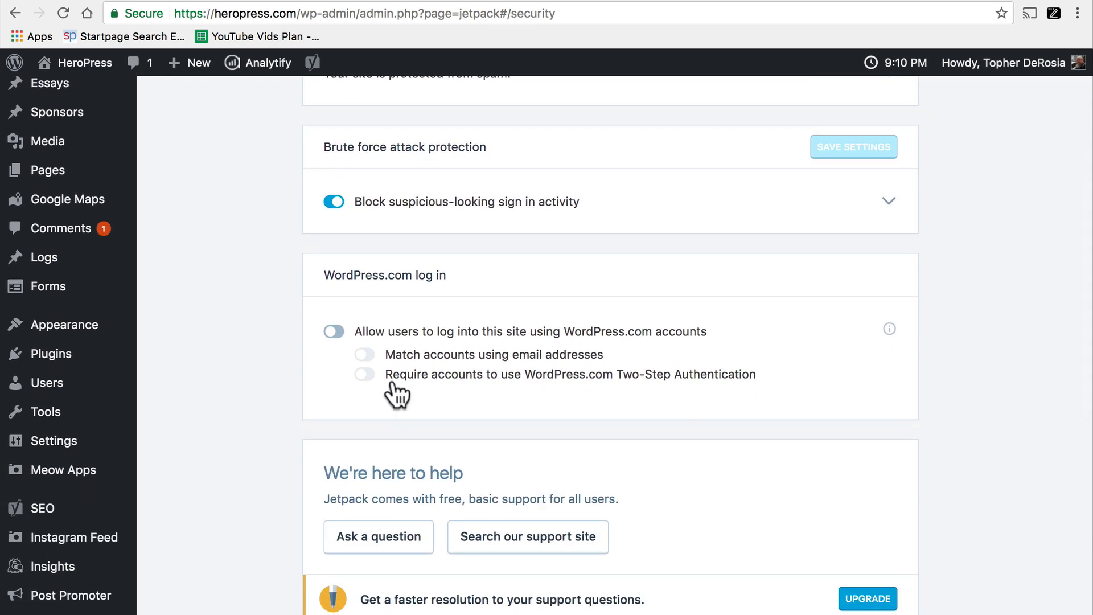